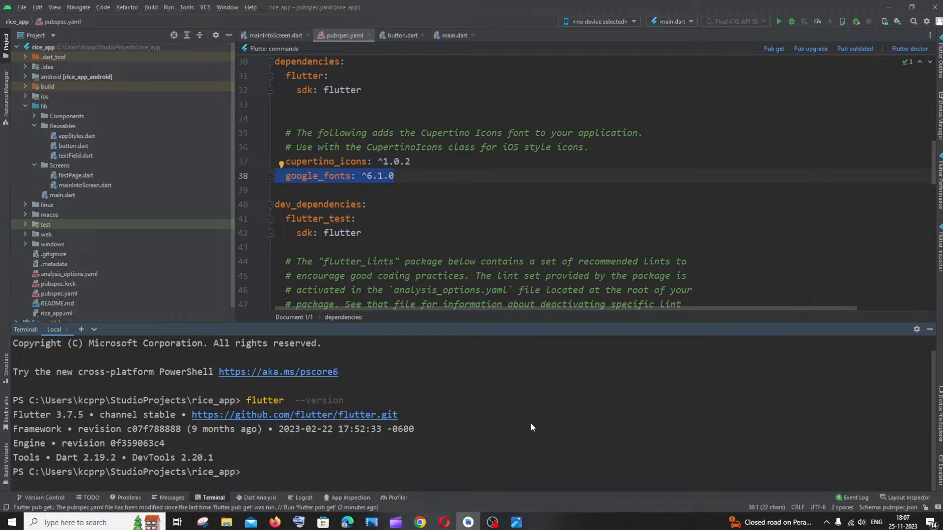
{"action": "mouse_move", "coordinate": [284, 438]}
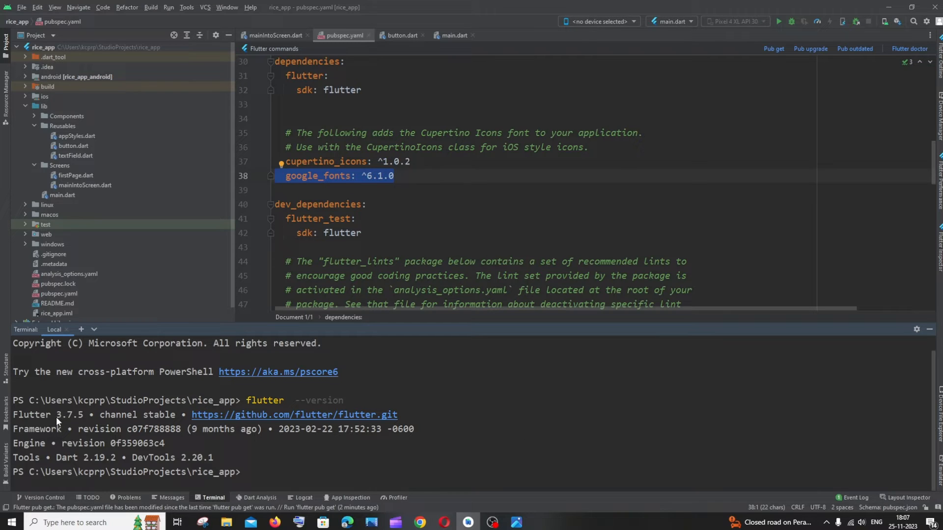
{"action": "mouse_move", "coordinate": [448, 385]}
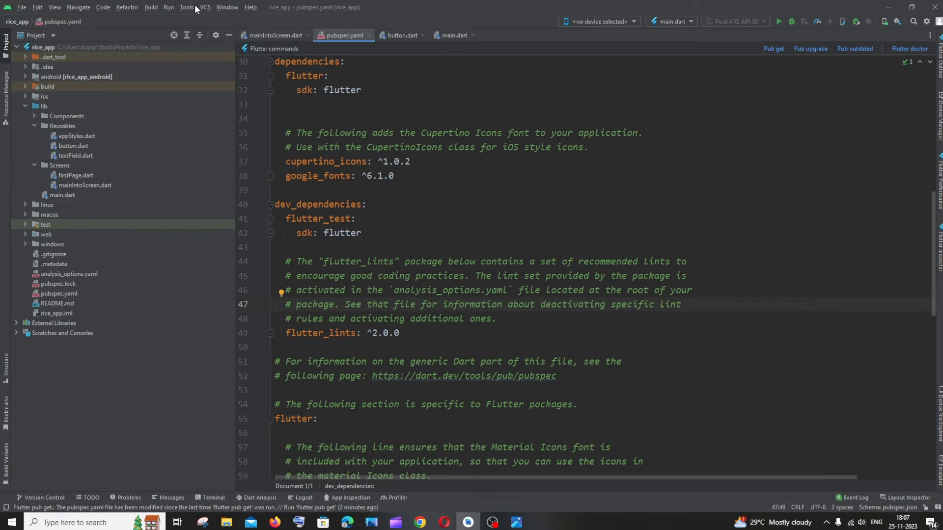
- Run Flutter Upgrade from the Tools menu and let the doctor report finish
{"action": "left_click", "coordinate": [186, 6]}
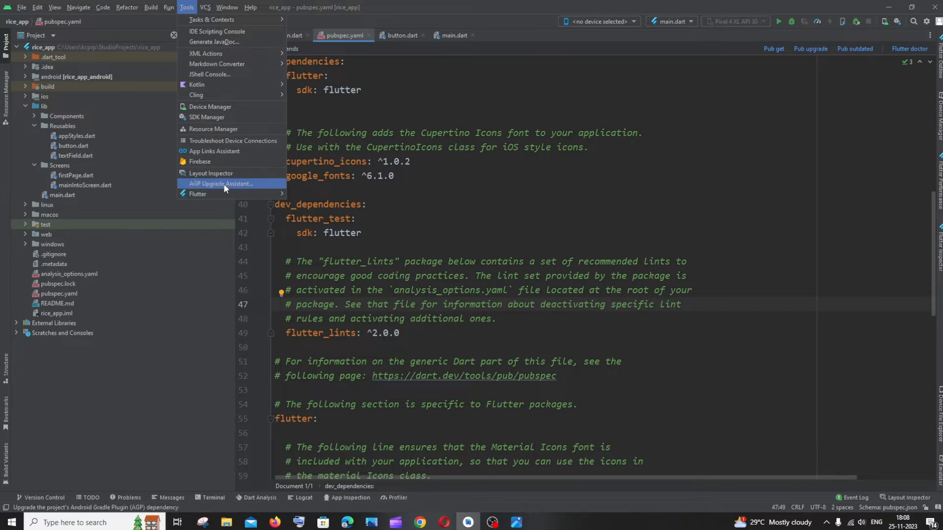
{"action": "mouse_move", "coordinate": [198, 194]}
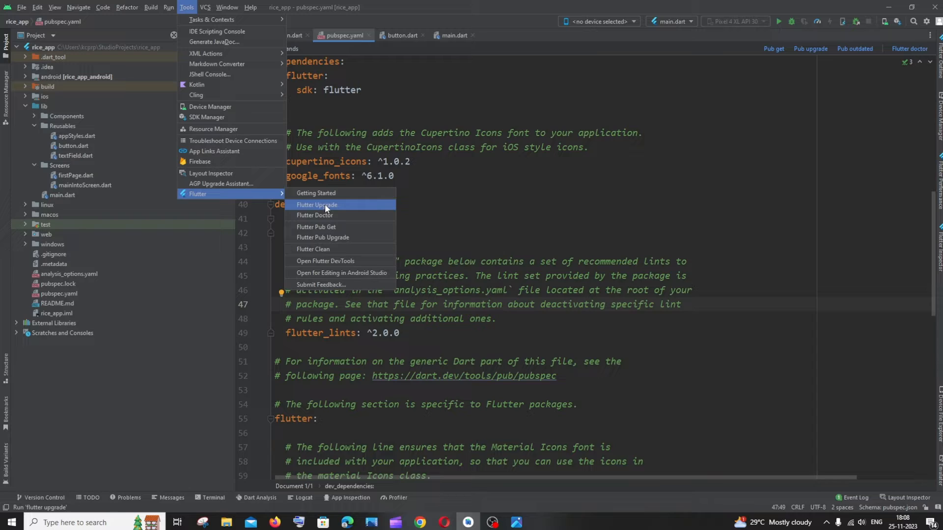
{"action": "left_click", "coordinate": [318, 204]}
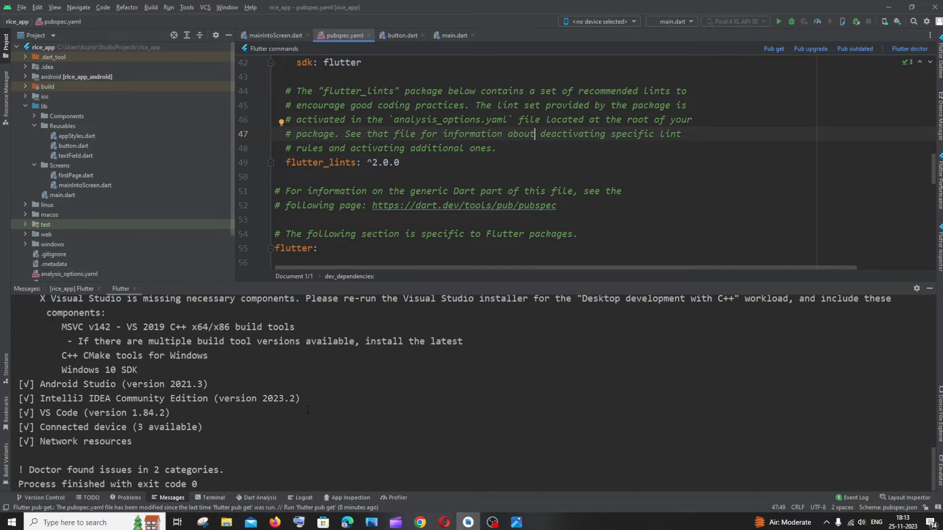
- Review the doctor output flagging unaccepted Android licenses, then return to the Terminal
{"action": "left_click", "coordinate": [908, 49]}
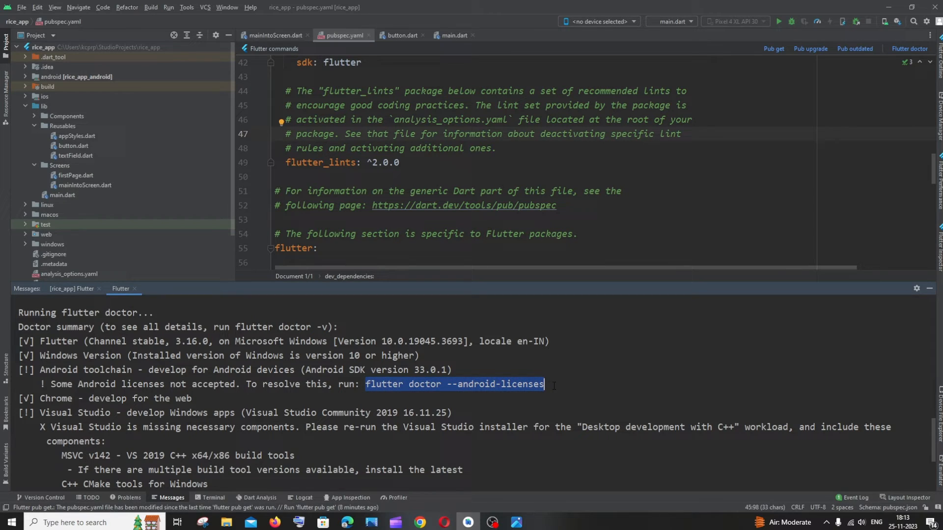
{"action": "left_click", "coordinate": [215, 497]}
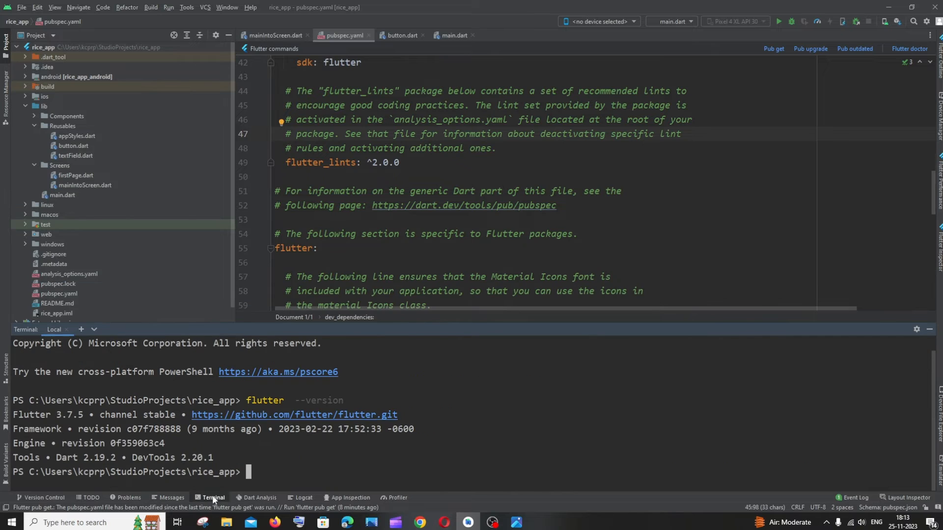
- Accept all Android SDK licenses via flutter doctor --android-licenses, then check flutter --version
{"action": "type", "text": "flutter doctor --android-licenses"}
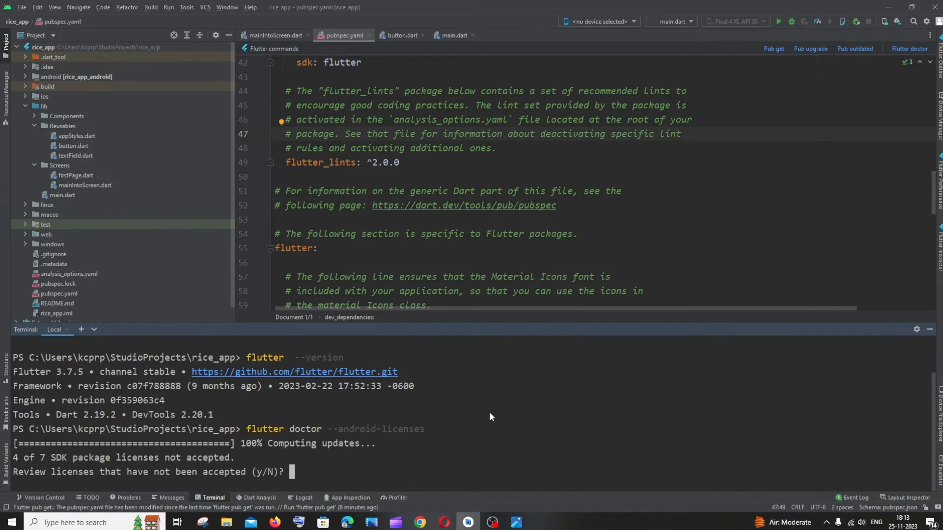
{"action": "type", "text": "y"}
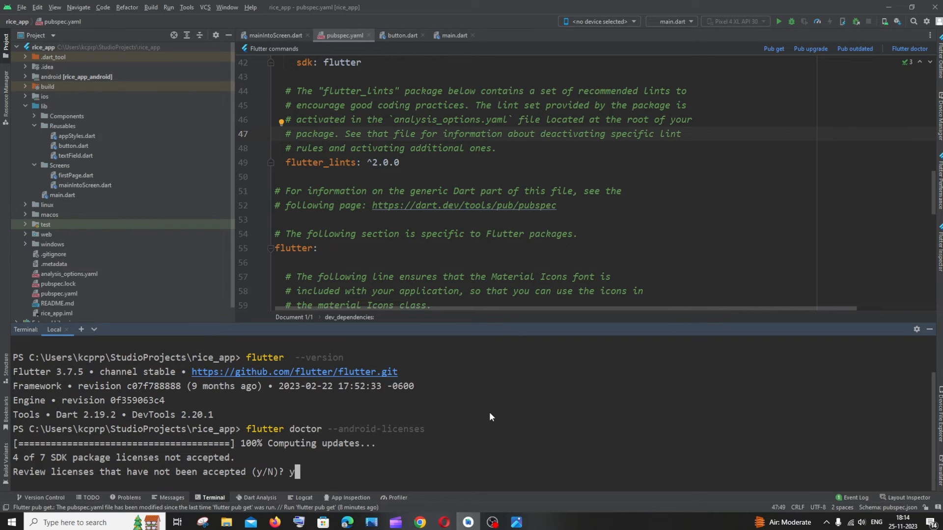
{"action": "key", "text": "enter"}
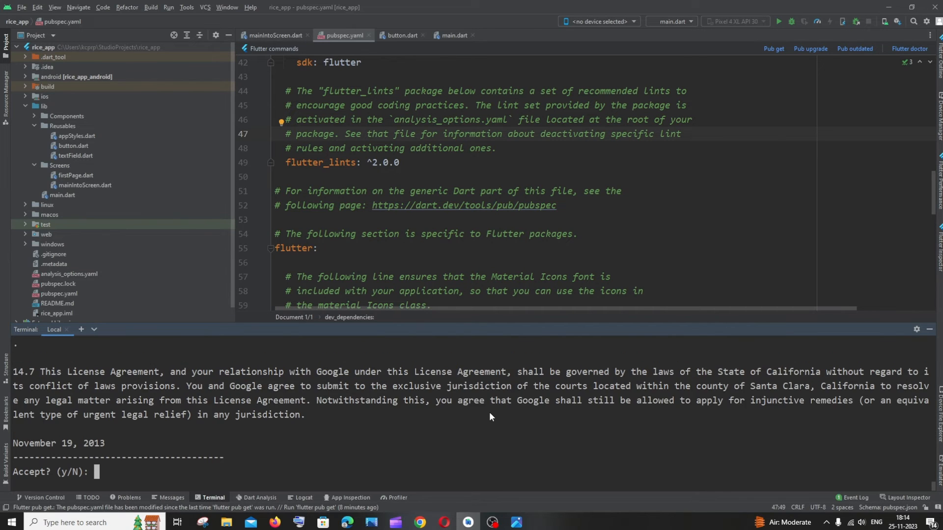
{"action": "type", "text": "y"}
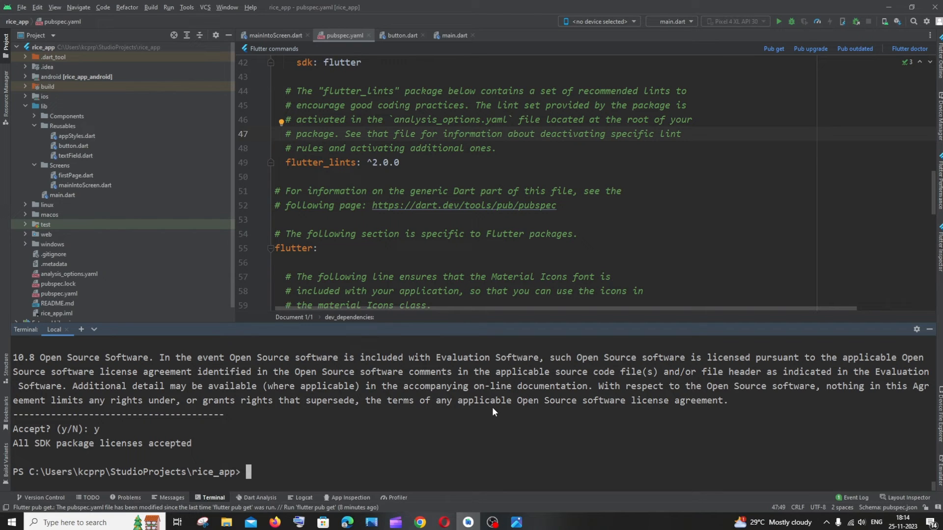
{"action": "type", "text": "flutter --version"}
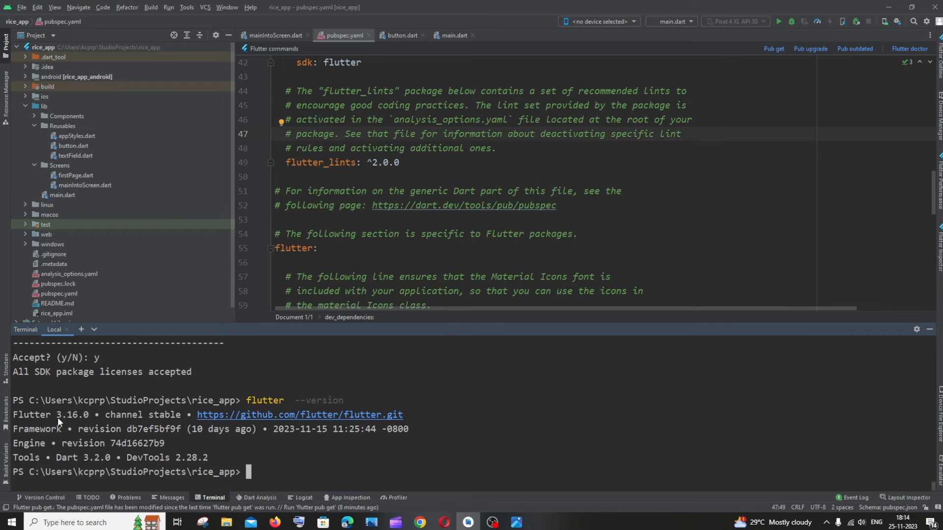
{"action": "mouse_move", "coordinate": [102, 418]}
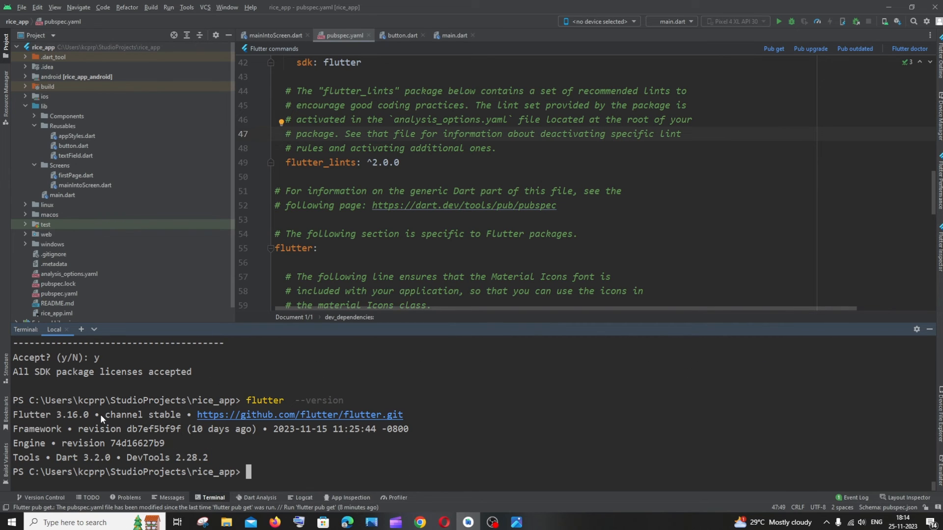
{"action": "mouse_move", "coordinate": [218, 461]}
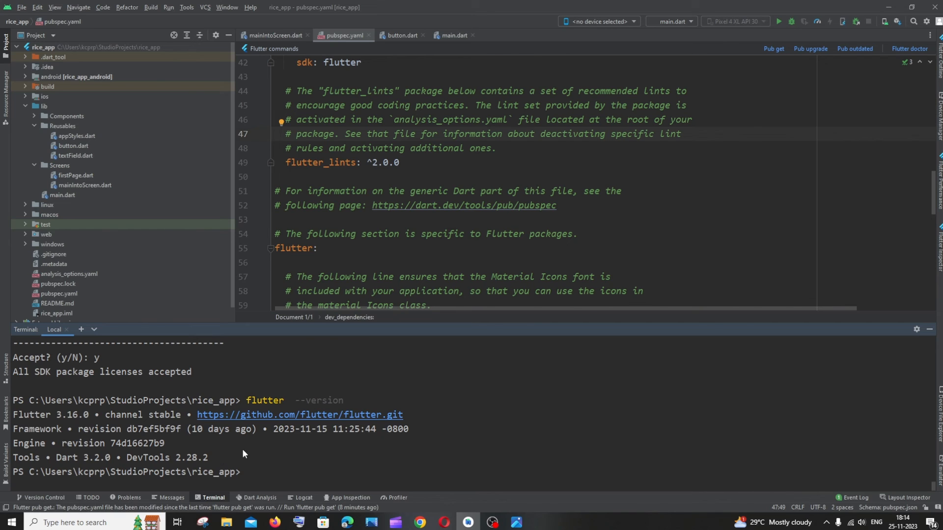
{"action": "mouse_move", "coordinate": [259, 455]}
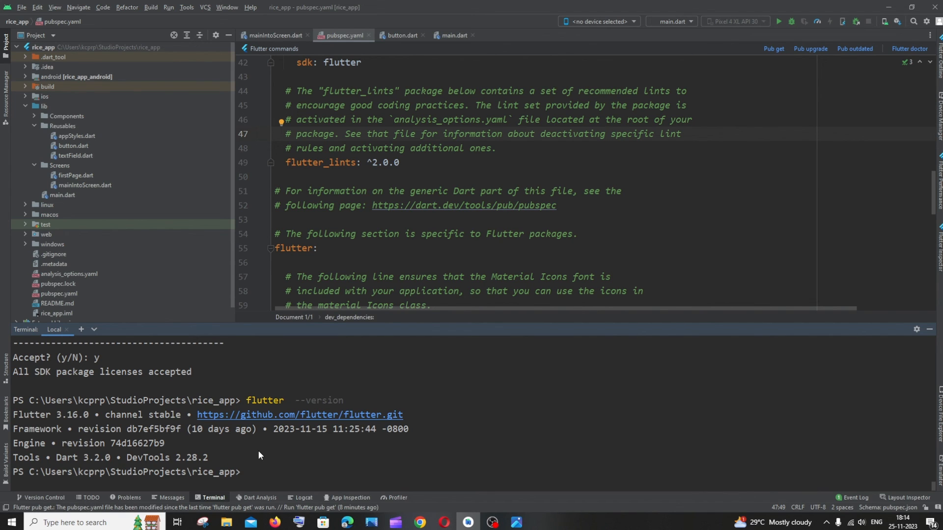